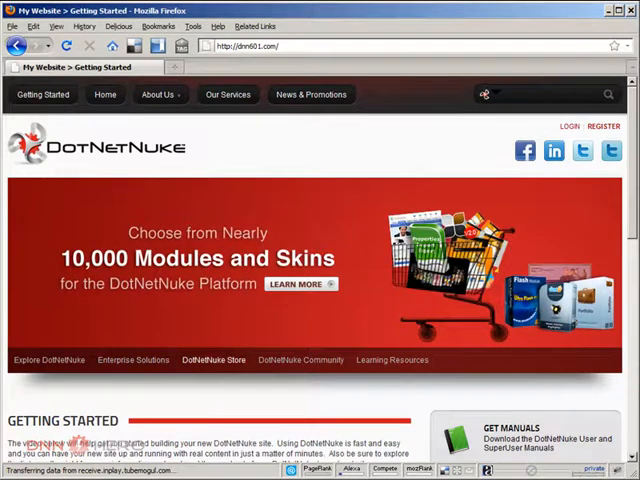
Select the dnn601.com address and bring up a new blank browser tab.
triple_click(250, 46)
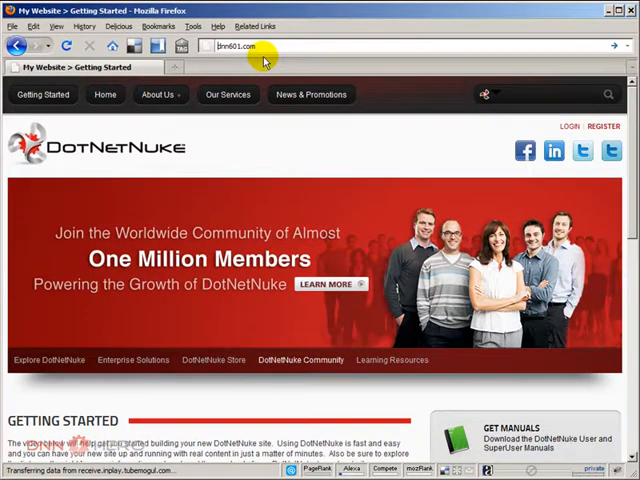
key("Return")
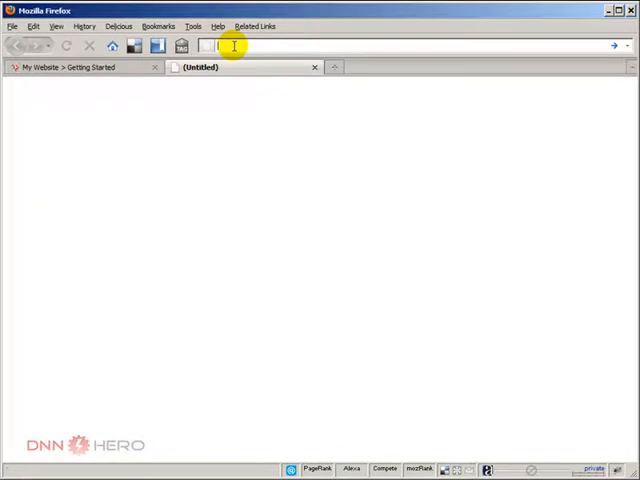
Load the DNN Hero tutorials site in the new tab, then return to the My Website tab.
type("dnnhero")
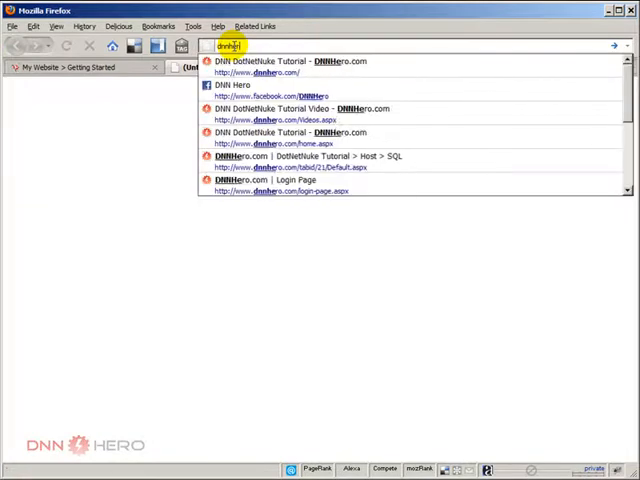
left_click(300, 60)
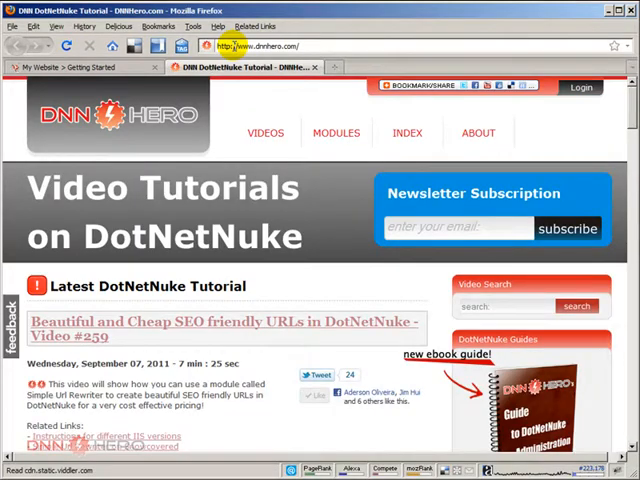
left_click(84, 68)
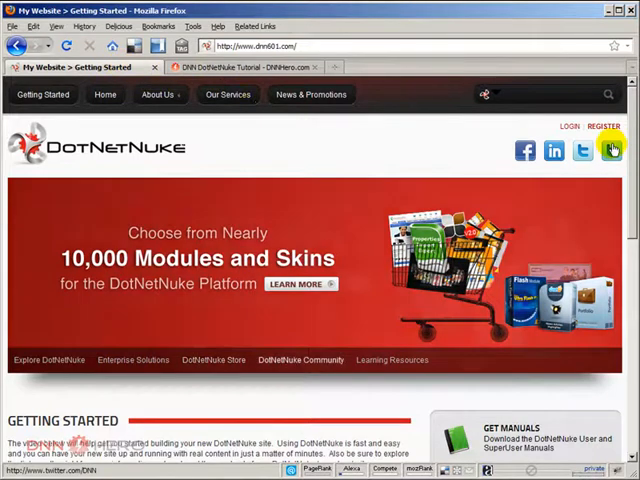
Log into the site as the host superuser account.
left_click(572, 126)
type("h")
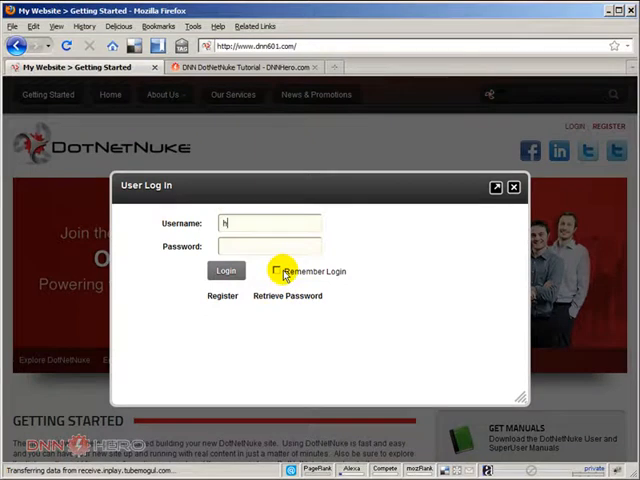
type("ost")
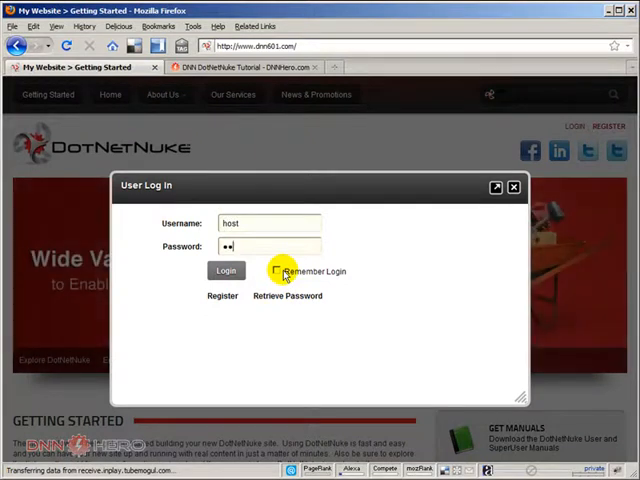
left_click(226, 270)
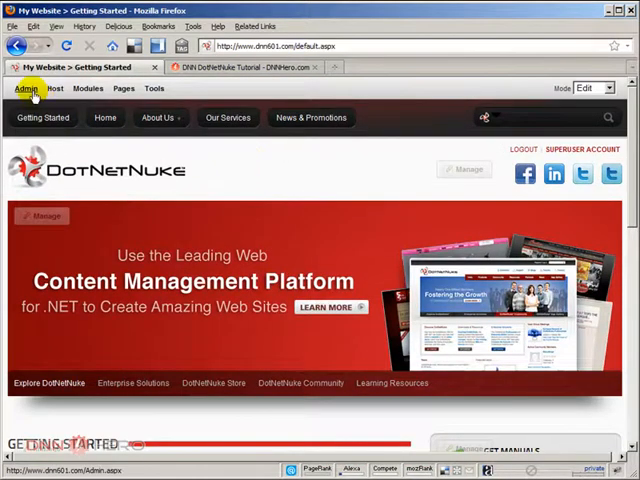
Go to Admin > Site Settings for the site.
left_click(24, 88)
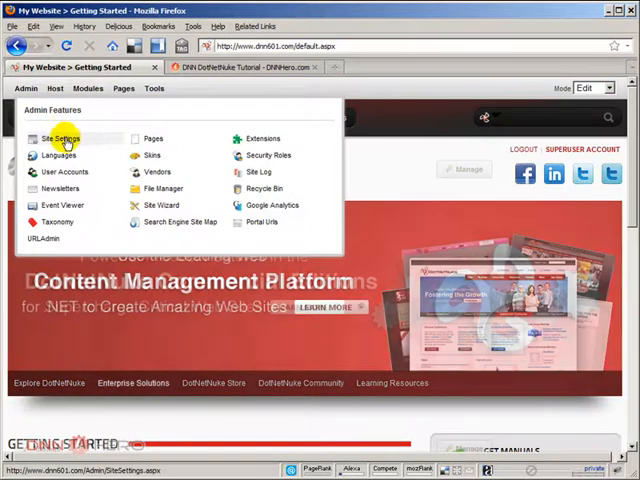
left_click(60, 138)
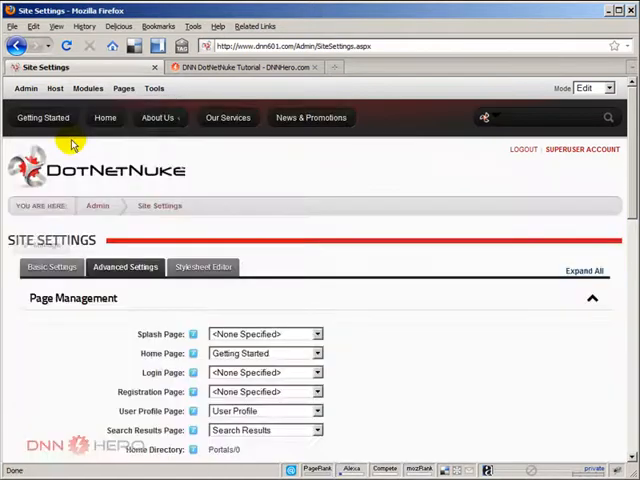
scroll("down", 3)
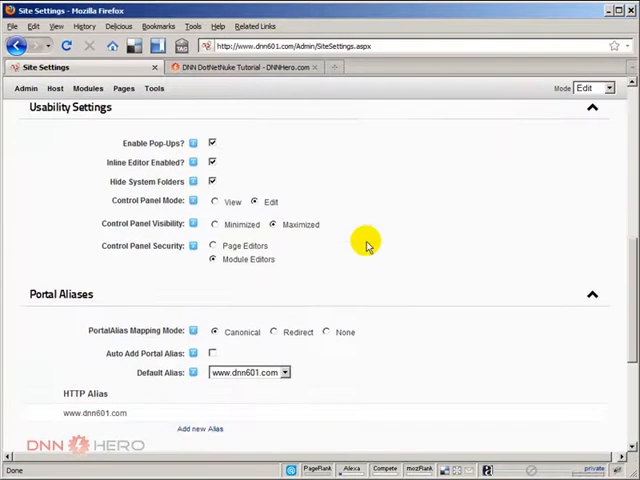
mouse_move(64, 112)
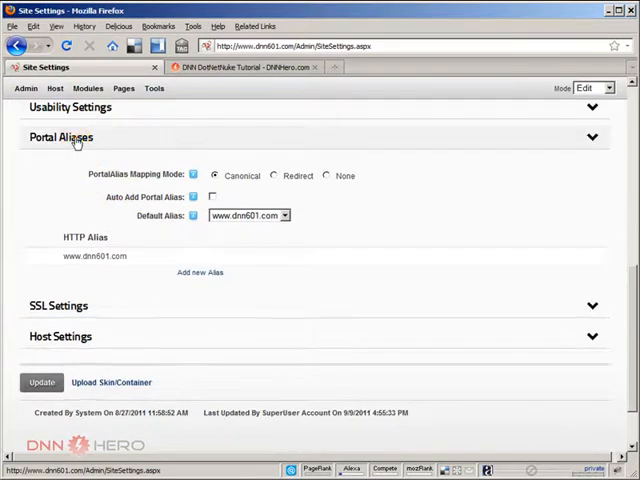
scroll("up", 3)
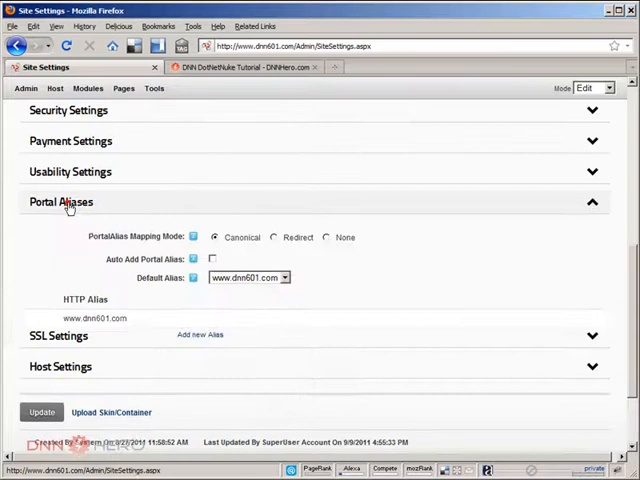
left_click(124, 172)
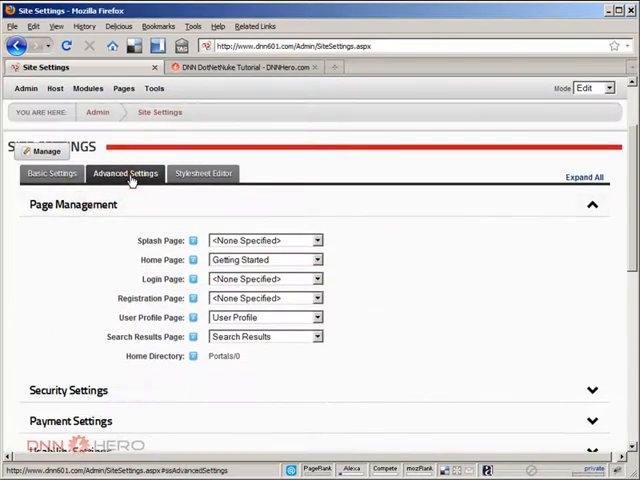
scroll("down", 3)
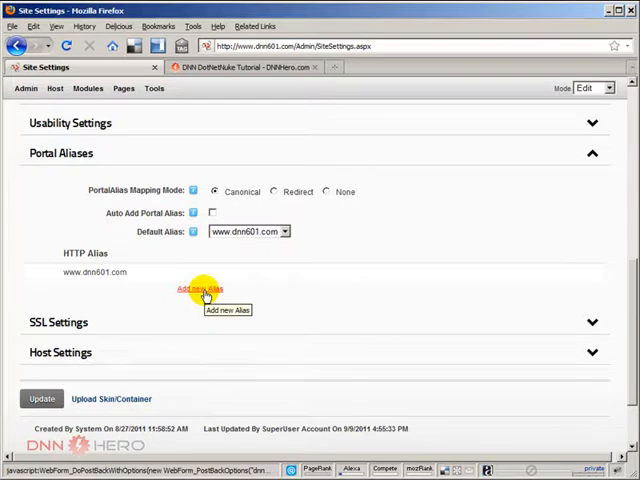
left_click(200, 288)
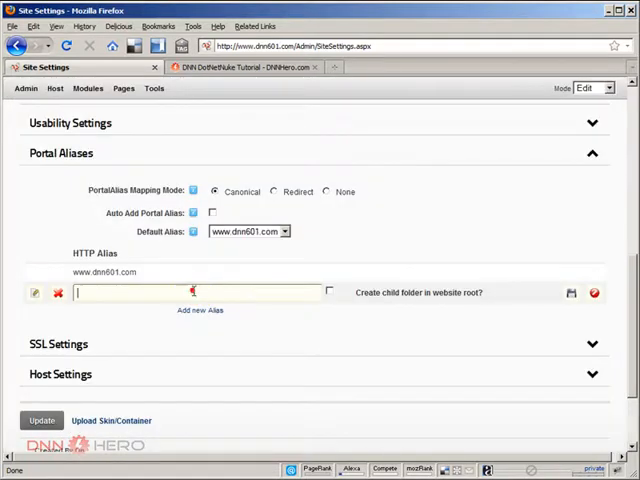
type("d")
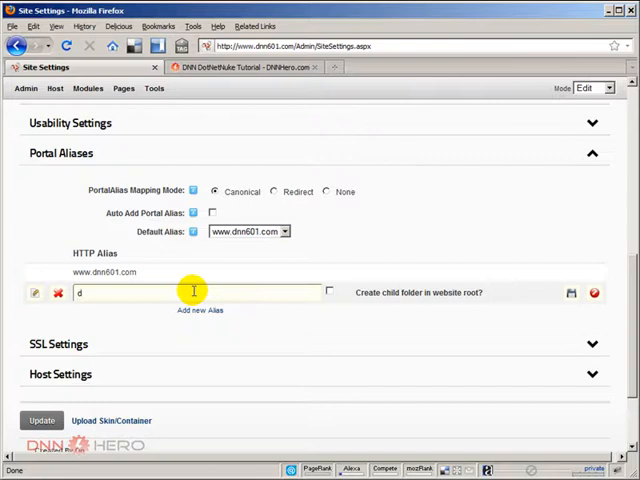
type("nn601")
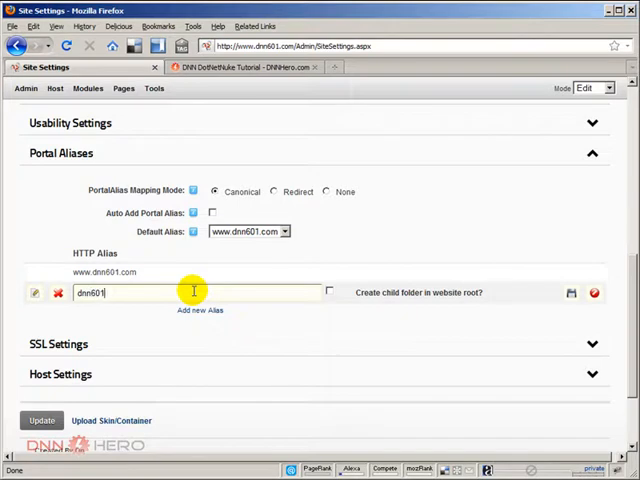
type(".com")
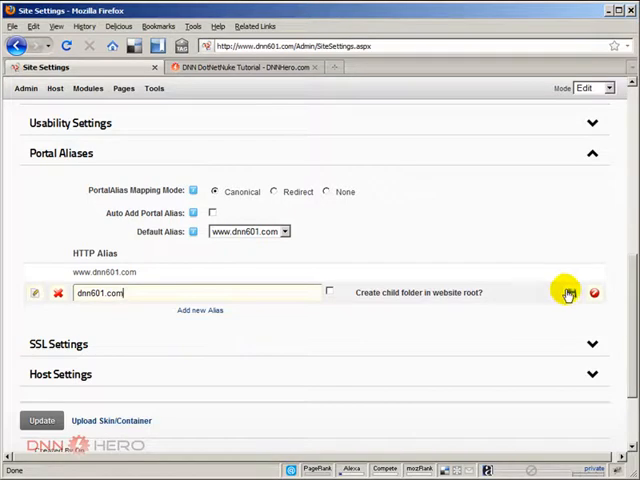
left_click(566, 292)
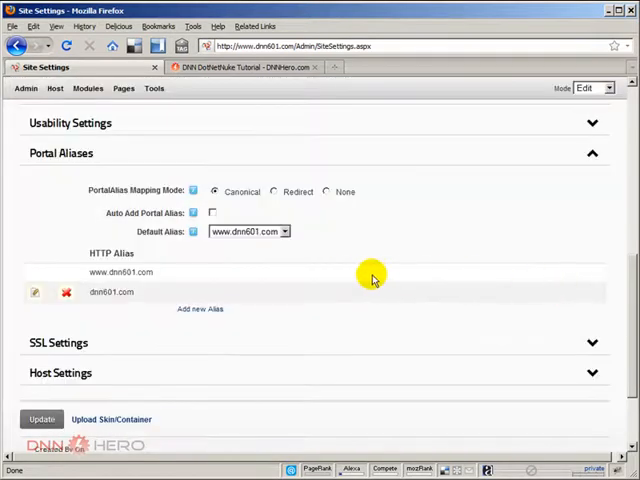
mouse_move(88, 204)
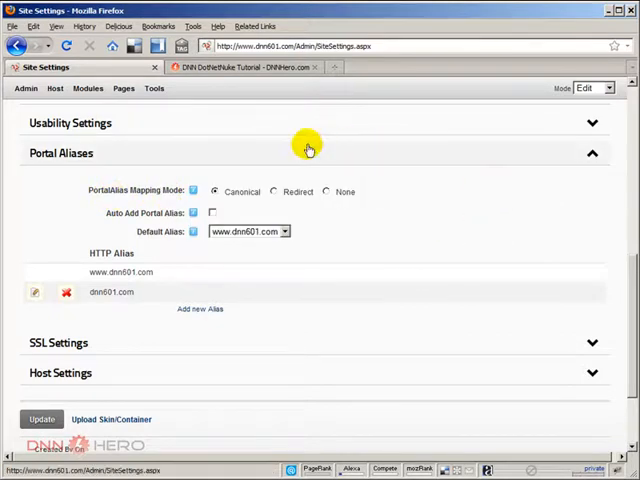
Set Portal Alias Mapping Mode to Redirect and scroll toward the Update button.
left_click(272, 192)
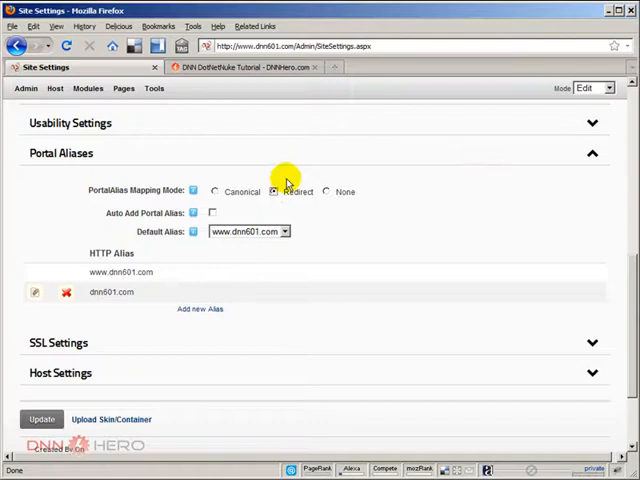
mouse_move(438, 188)
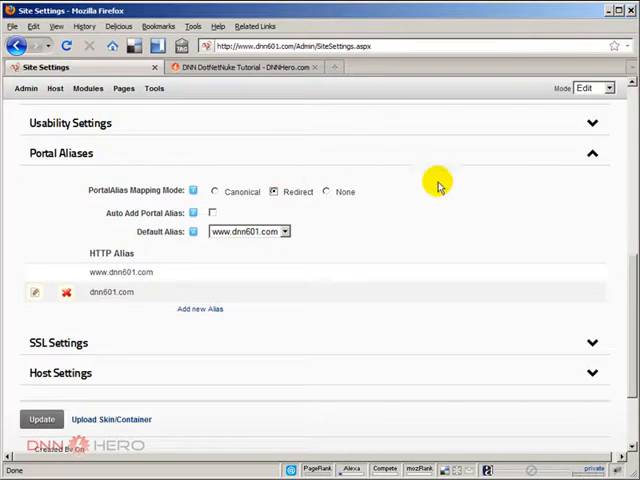
mouse_move(104, 308)
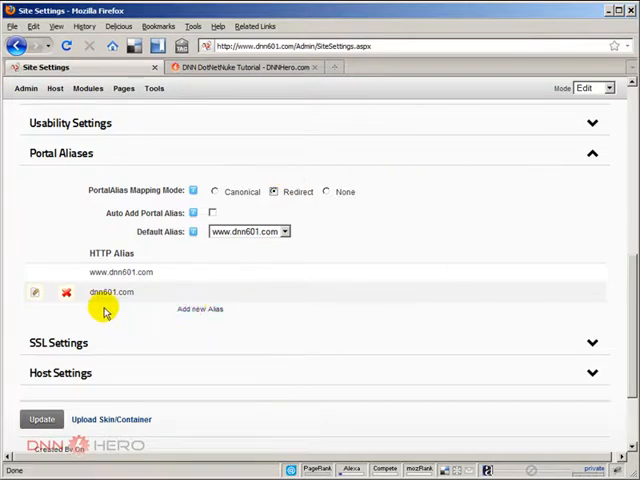
mouse_move(150, 258)
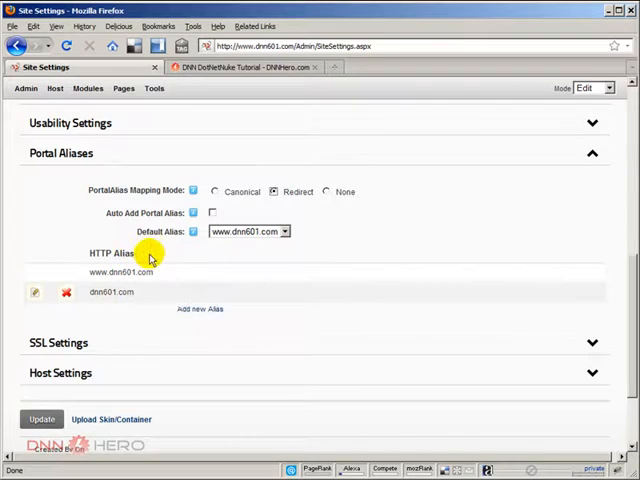
mouse_move(178, 260)
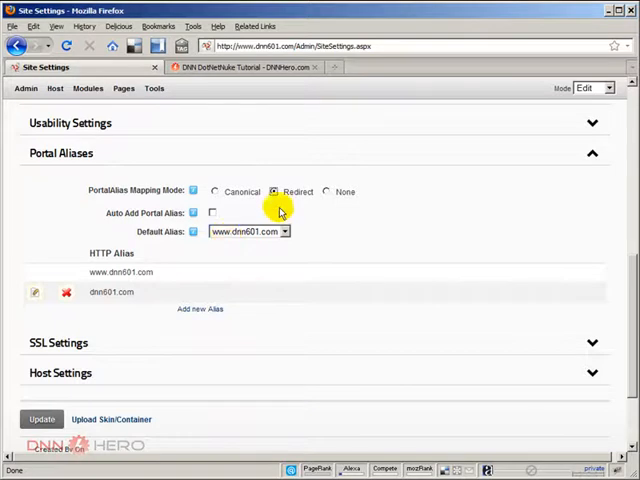
mouse_move(436, 184)
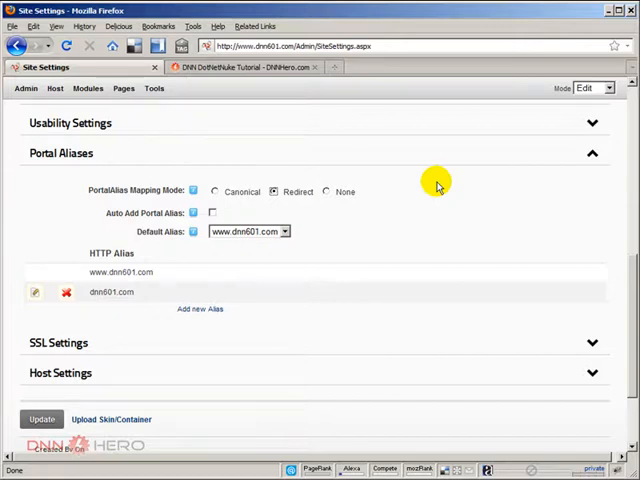
scroll("down", 3)
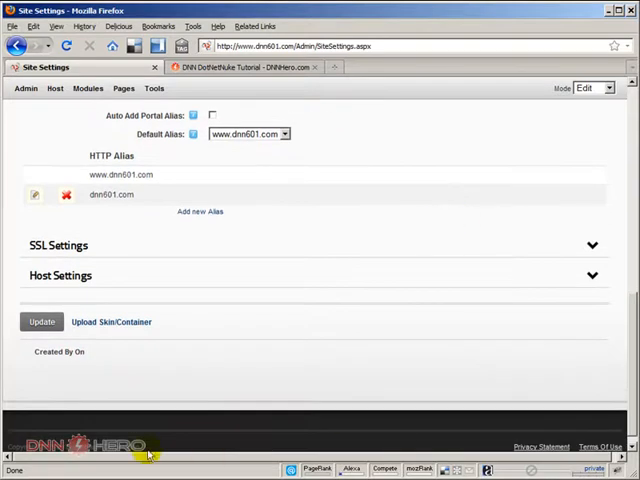